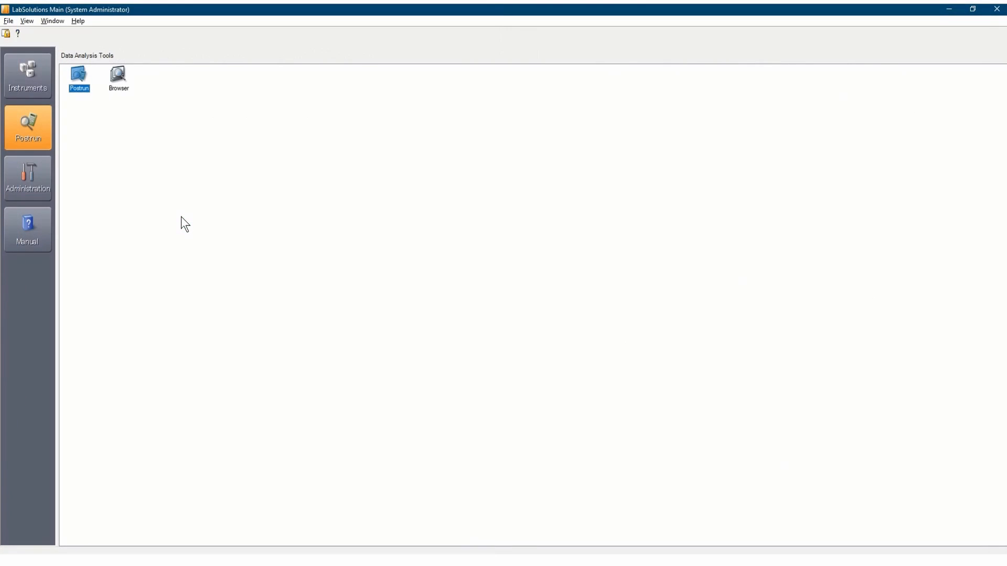
# Step: Launch Postrun analysis and load the Mix Standard 001 data file
pyautogui.doubleClick(79, 75)
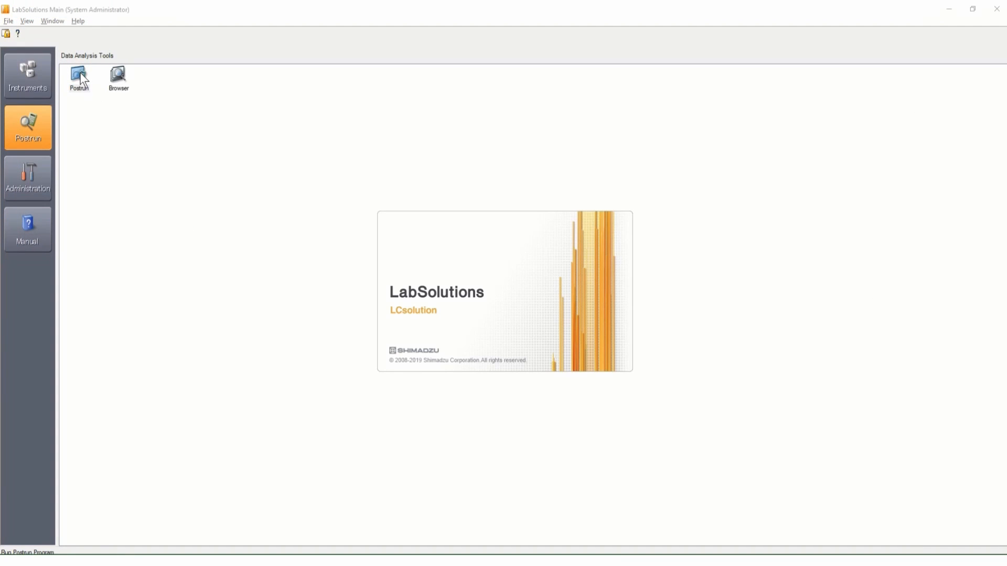
pyautogui.doubleClick(81, 73)
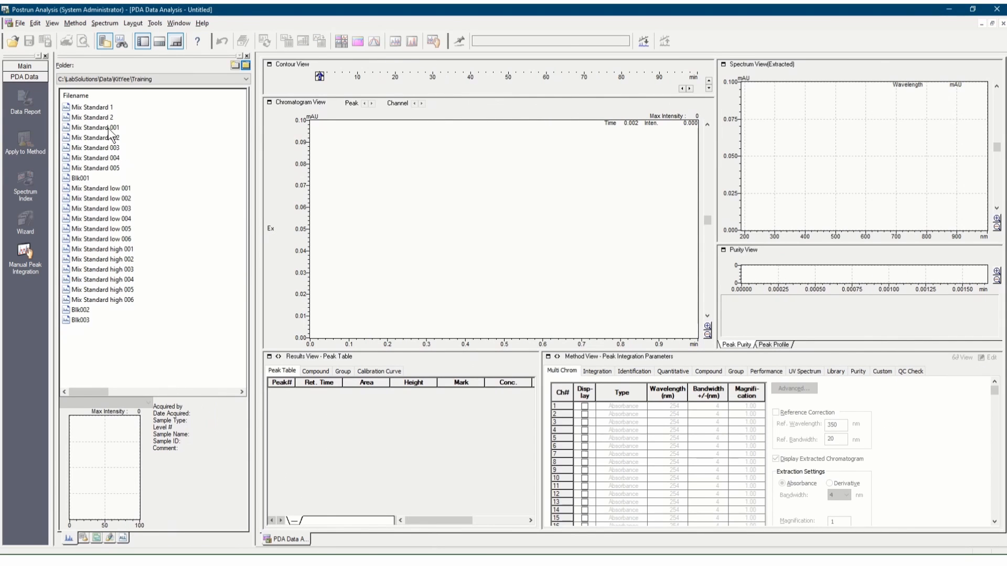
pyautogui.doubleClick(94, 127)
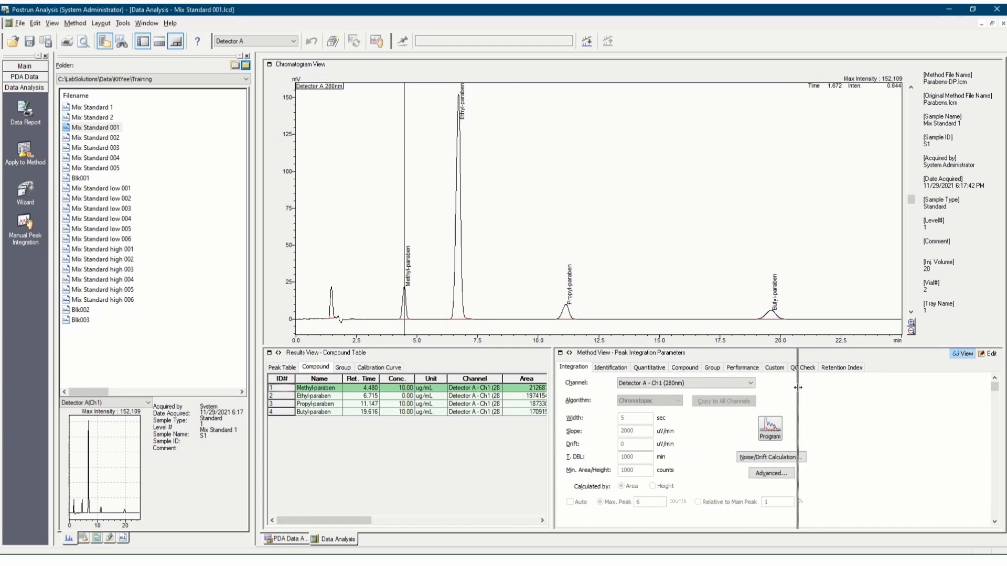
# Step: Restyle the compound table: drop extra columns, show HETP(USP), Tailing F., Resolution(USP) and k'
pyautogui.rightClick(558, 388)
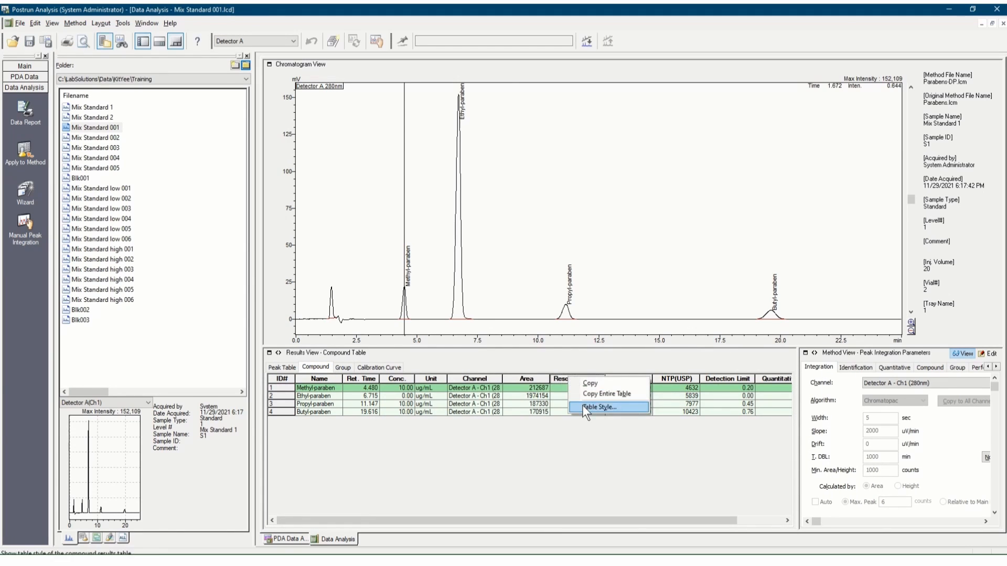
pyautogui.click(600, 407)
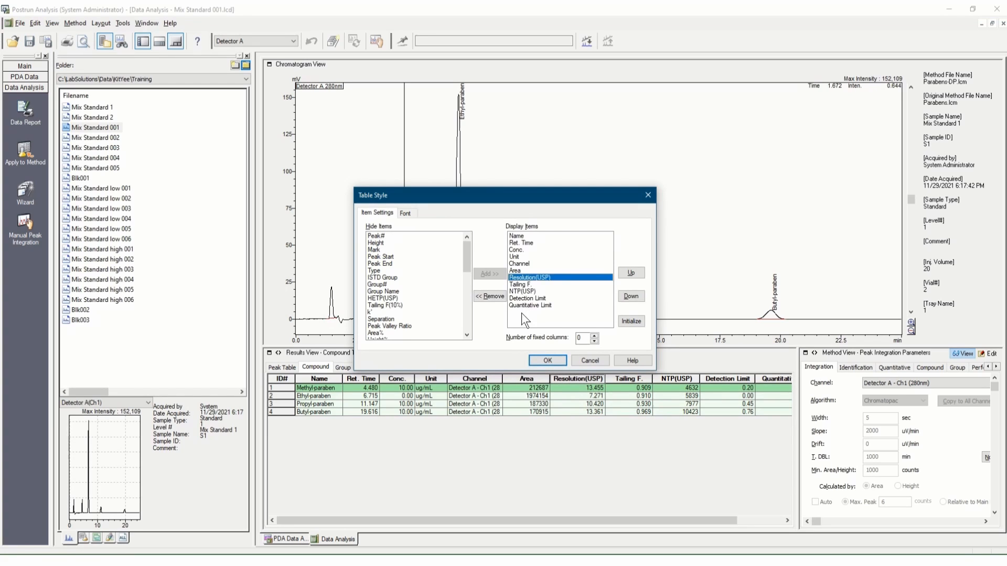
pyautogui.click(488, 296)
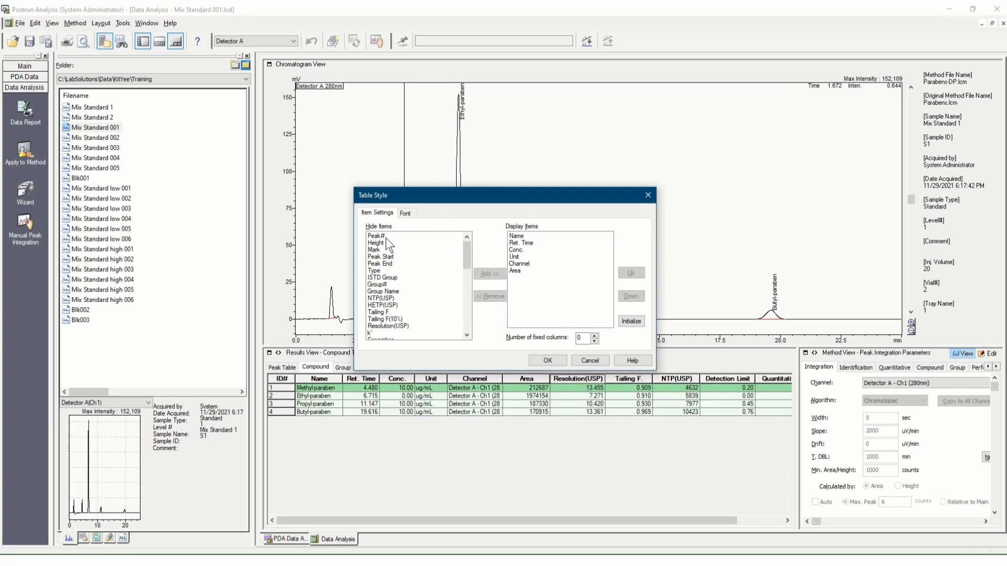
pyautogui.click(382, 305)
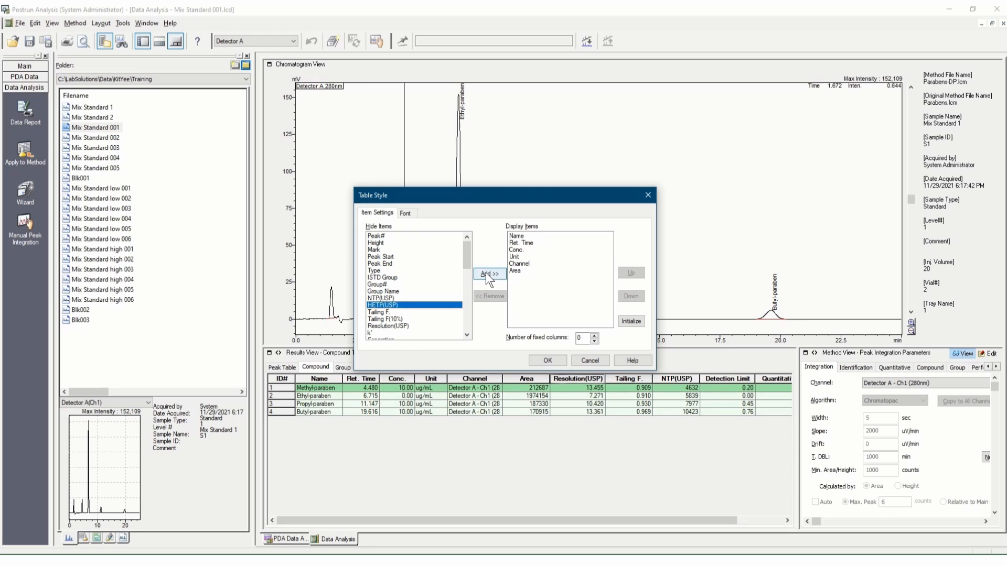
pyautogui.click(489, 274)
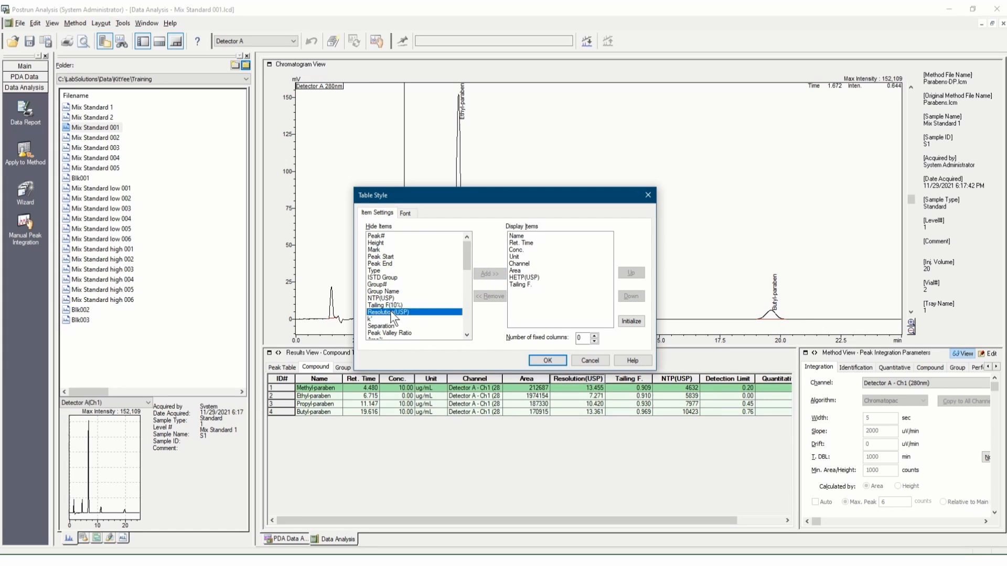
pyautogui.click(489, 274)
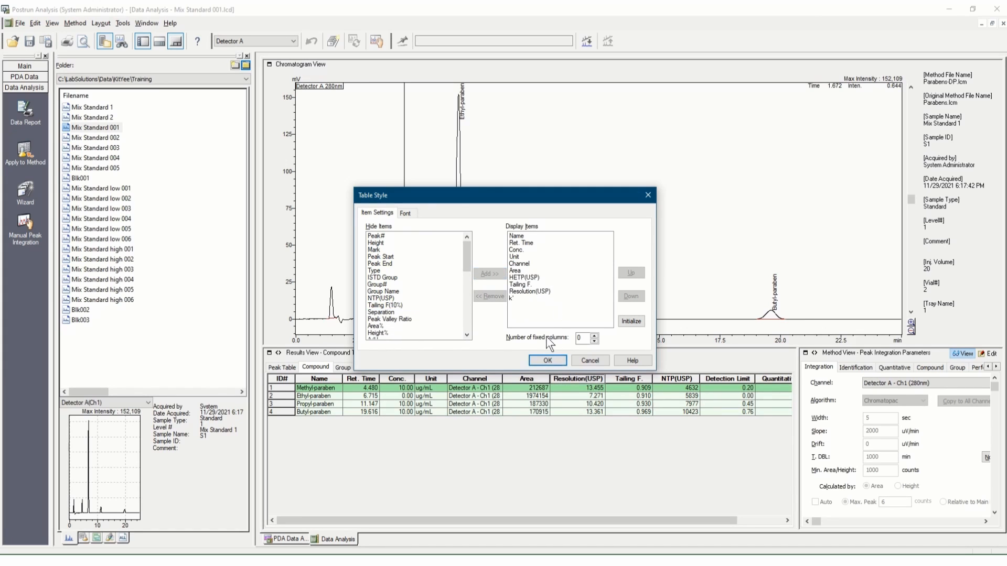
pyautogui.click(548, 361)
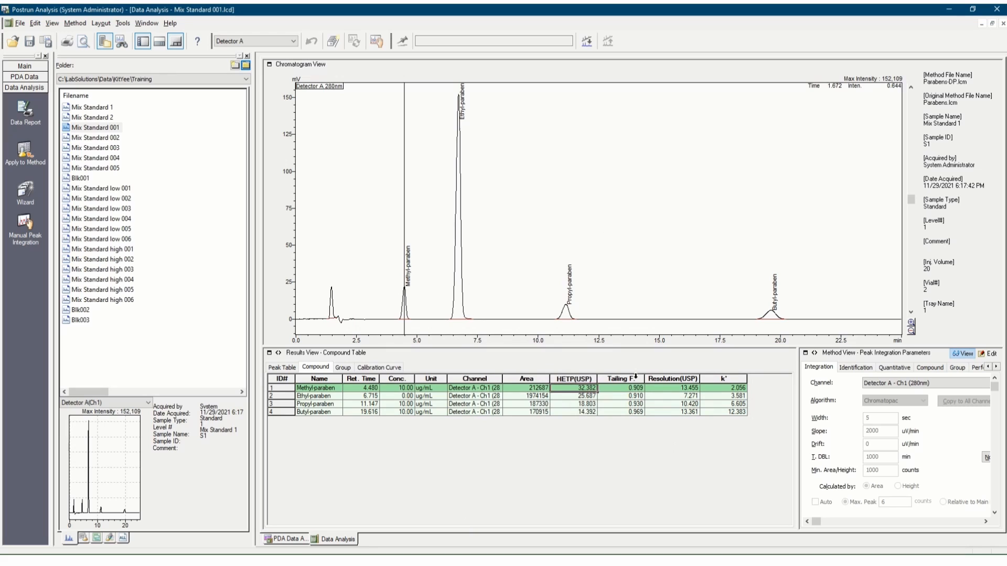
pyautogui.click(672, 379)
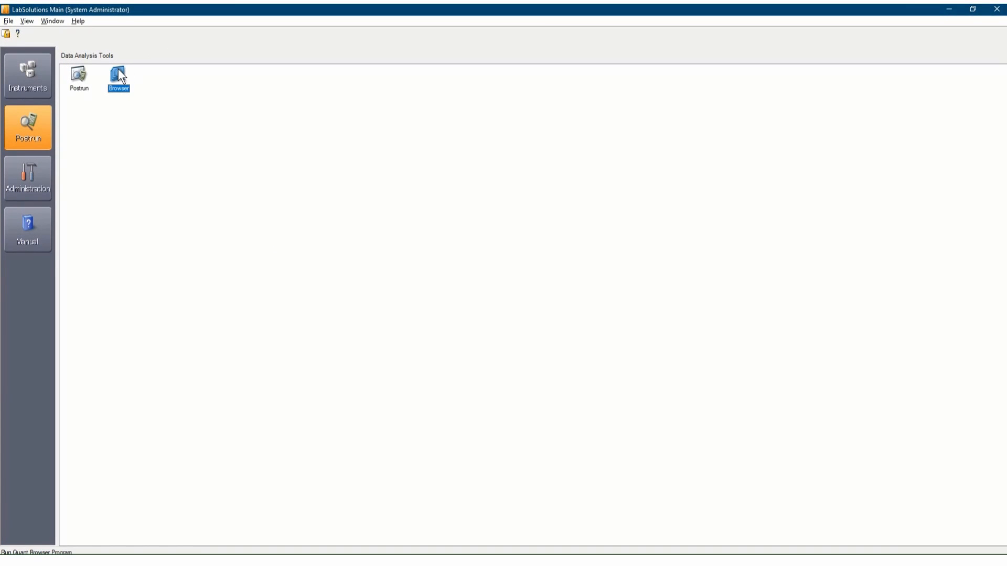
# Step: Load Mix Standard low 001–006 in Quant Browser and review the %RSD results
pyautogui.doubleClick(118, 76)
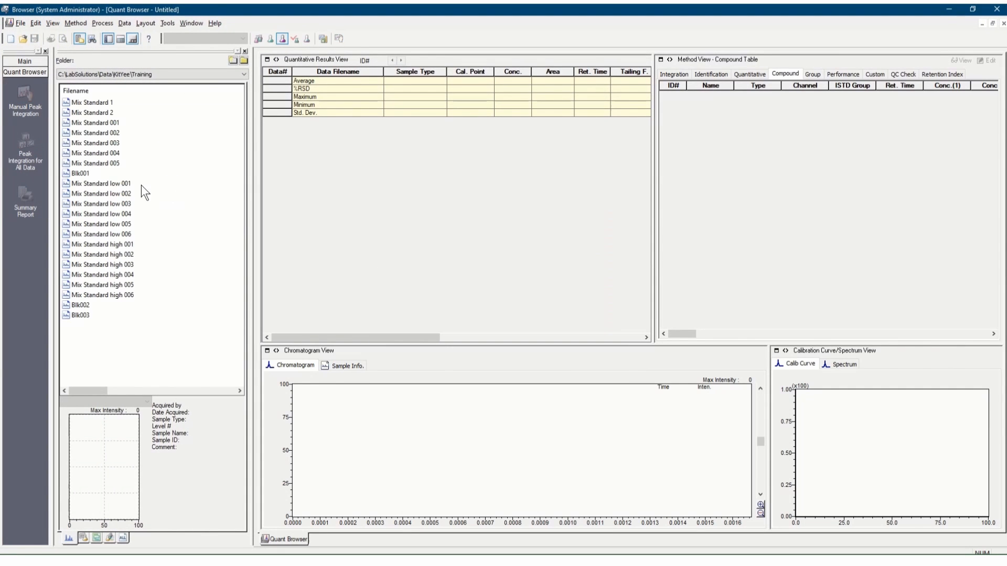
pyautogui.click(103, 234)
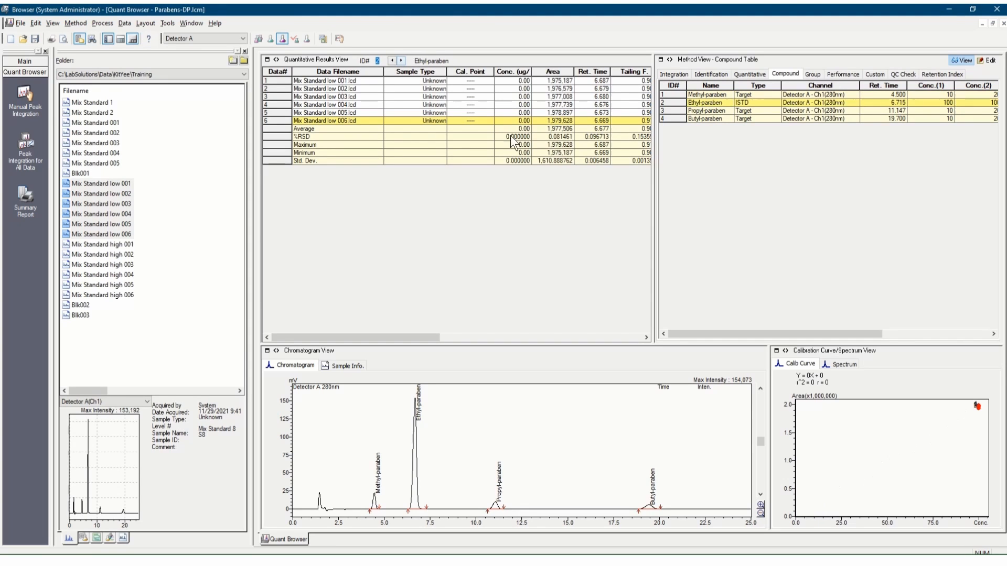
pyautogui.click(707, 112)
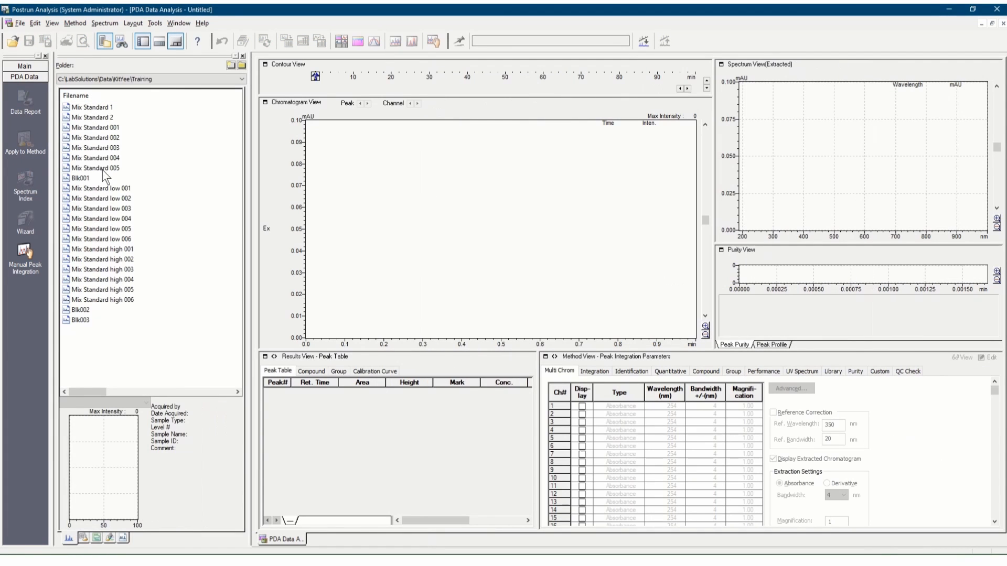
# Step: Load Mix Standard 004 and add Detection Limit and Quantitative Limit columns to its compound table
pyautogui.click(94, 157)
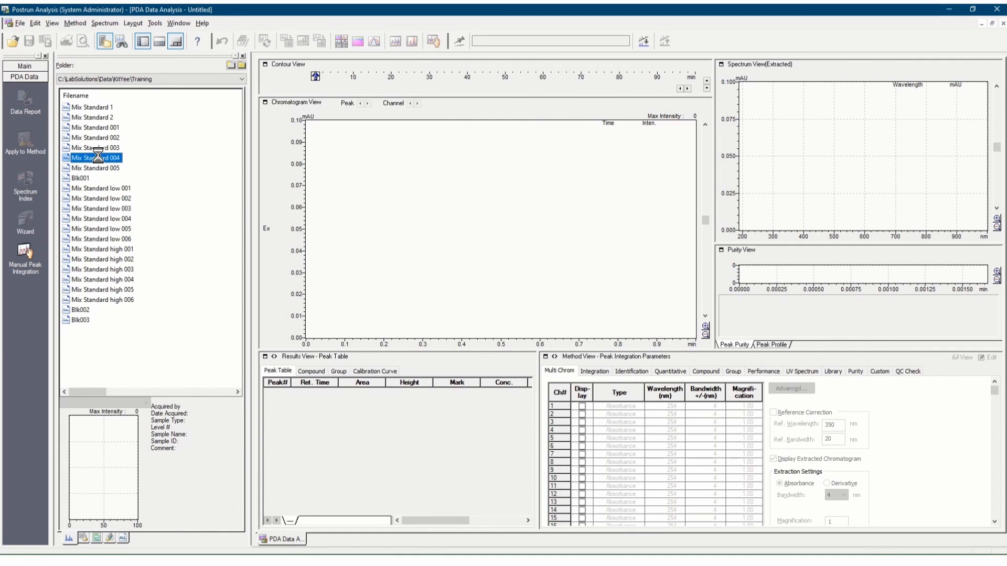
pyautogui.doubleClick(94, 157)
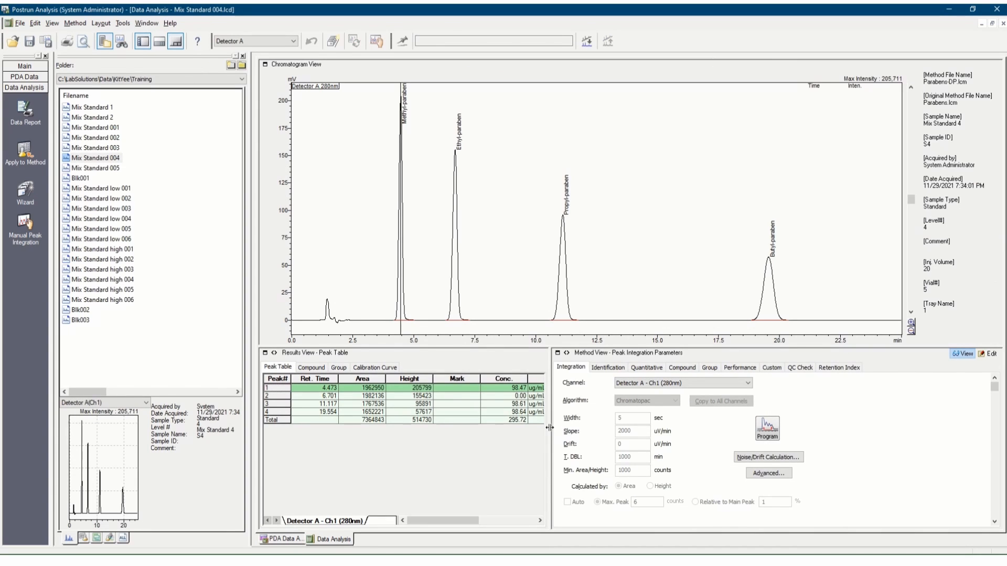
pyautogui.click(310, 367)
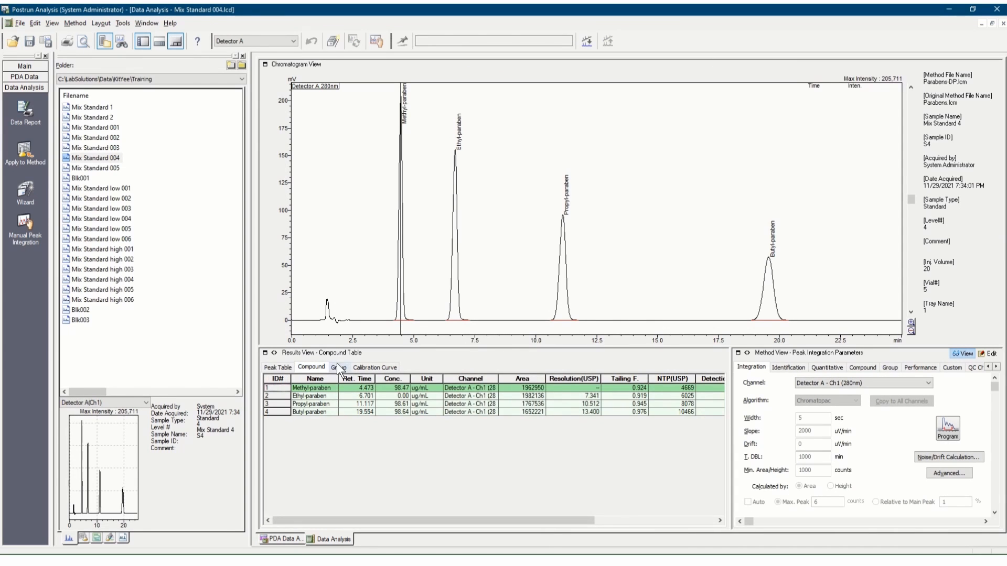
pyautogui.click(374, 367)
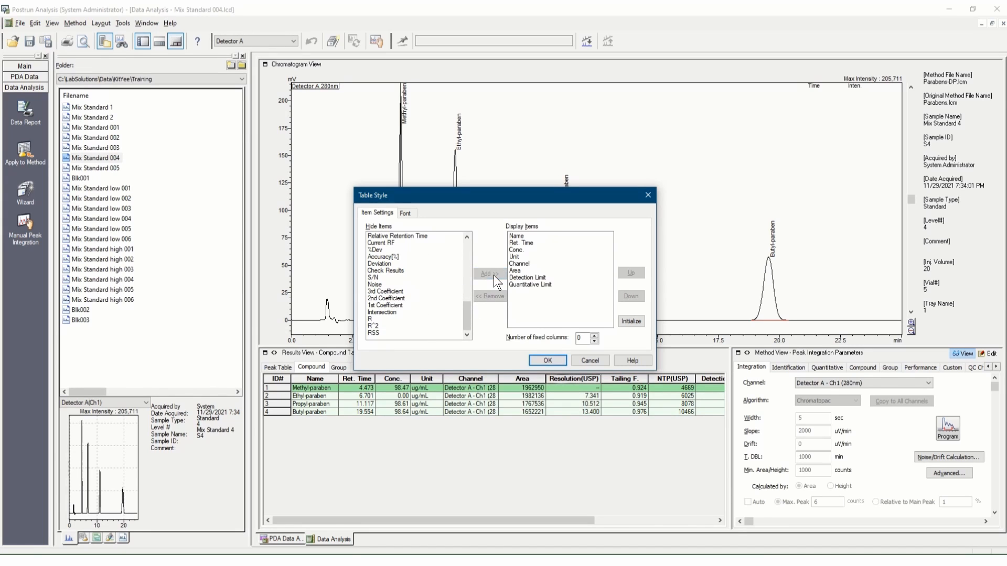
pyautogui.click(548, 361)
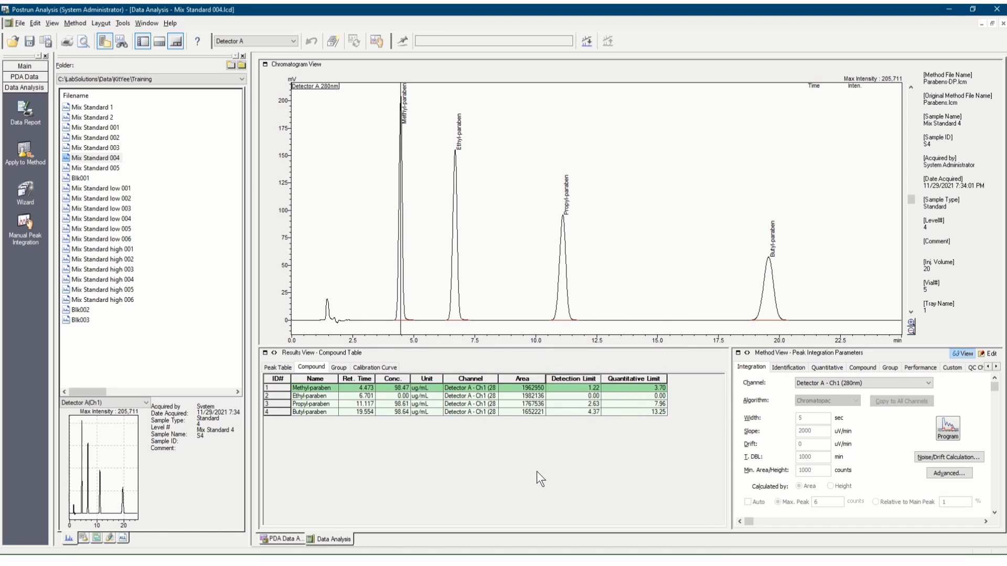
pyautogui.moveTo(614, 406)
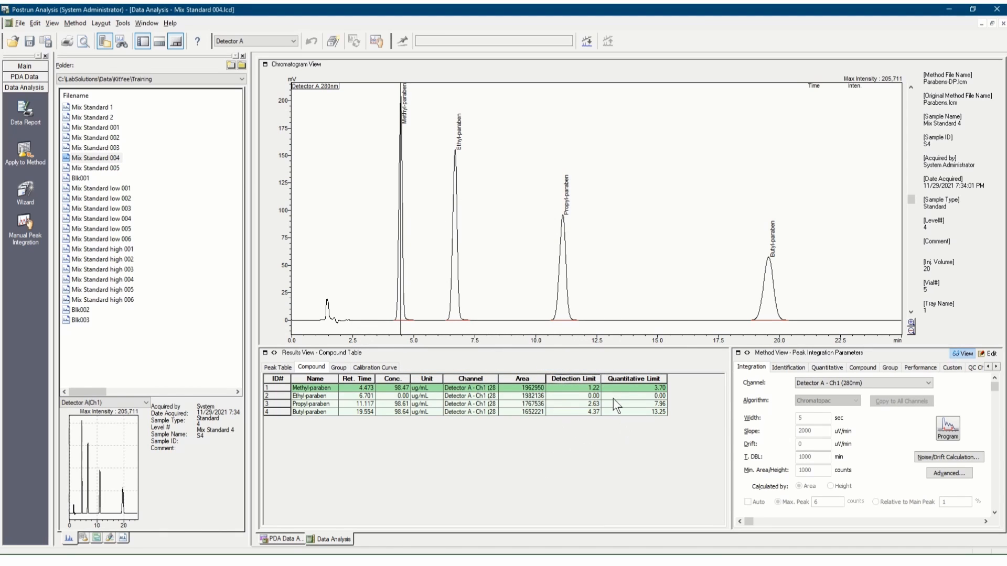